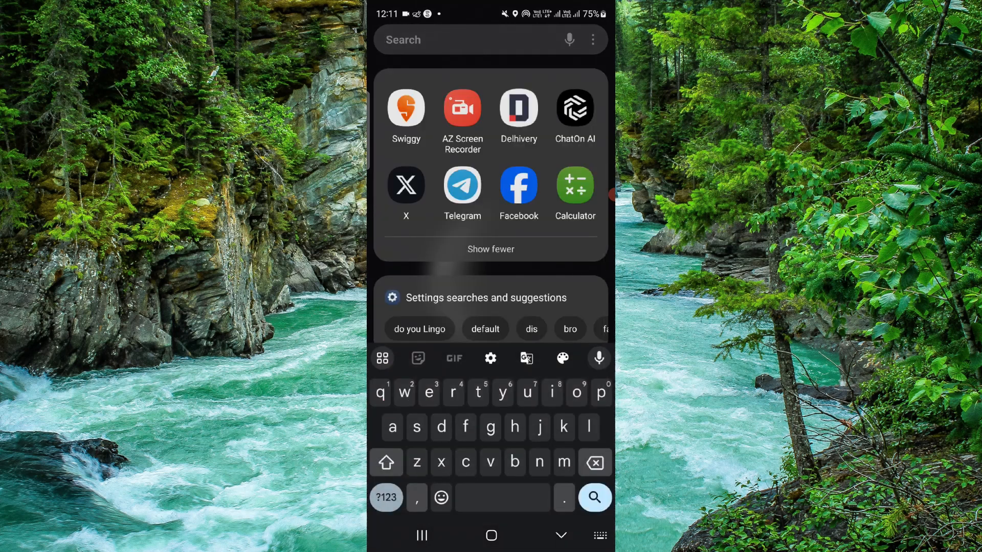
# - Launch Telegram from the app drawer
pyautogui.click(462, 188)
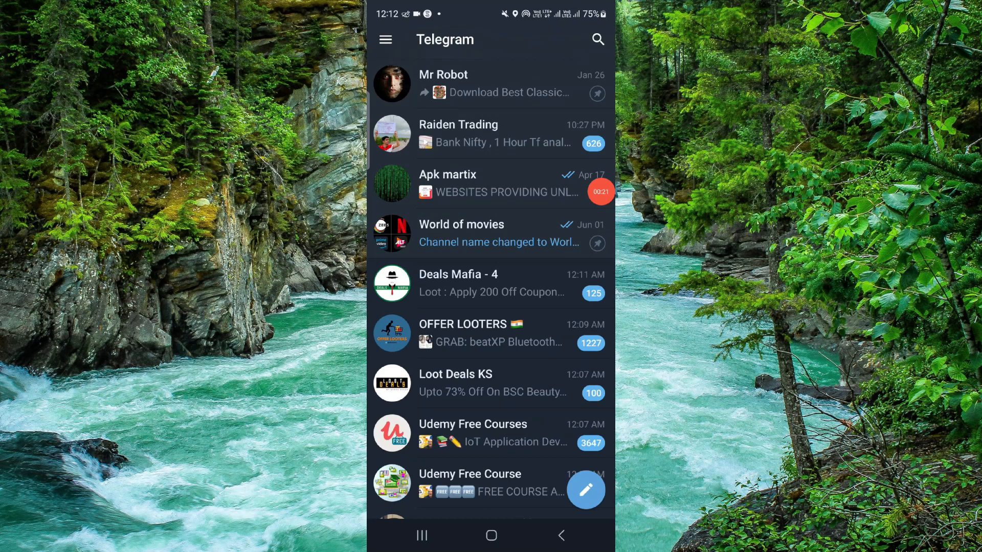
# - Open Telegram Premium from Settings, review its features, and return to Settings
pyautogui.click(385, 38)
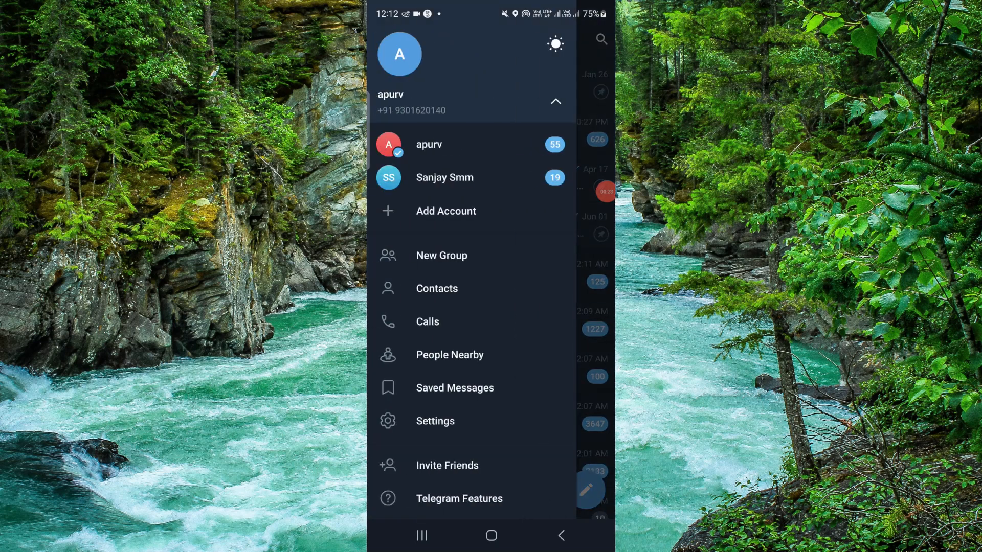
pyautogui.click(435, 421)
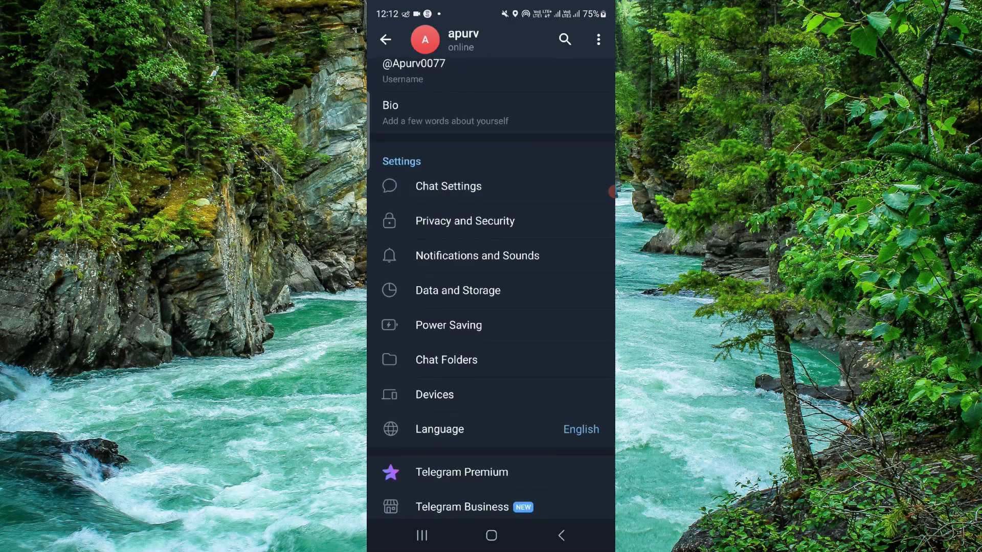
pyautogui.click(461, 472)
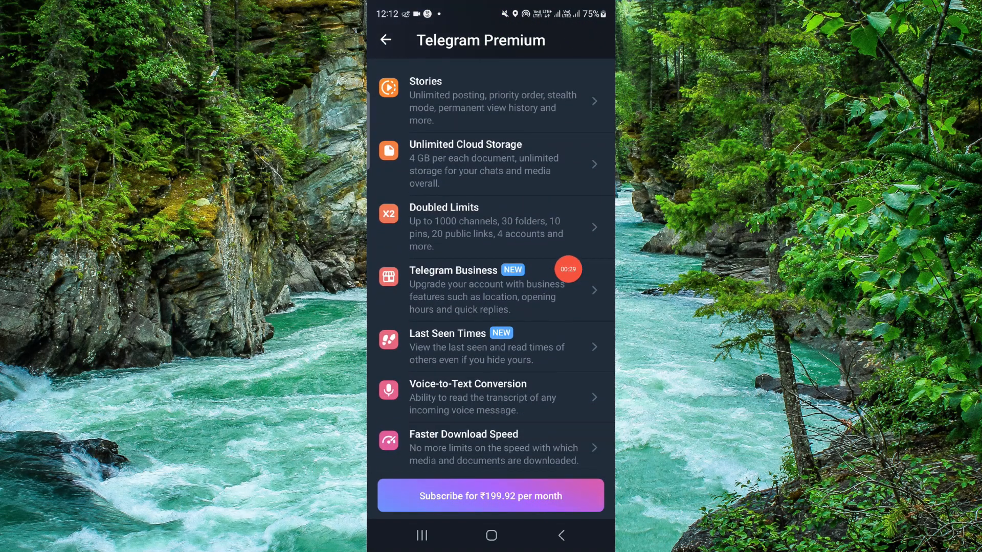
pyautogui.click(384, 40)
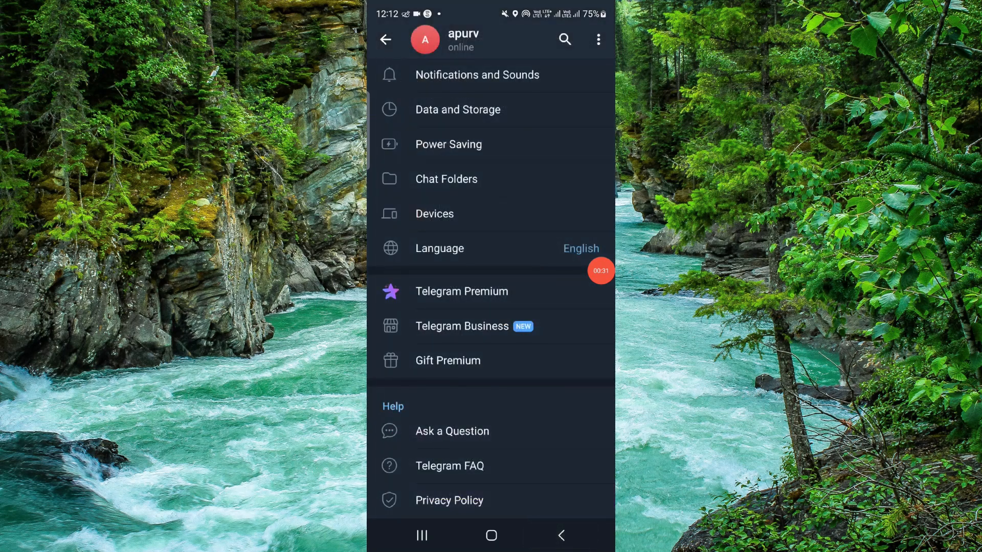
# - Back out to the chat list, view recent apps, and go to the home screen
pyautogui.click(385, 39)
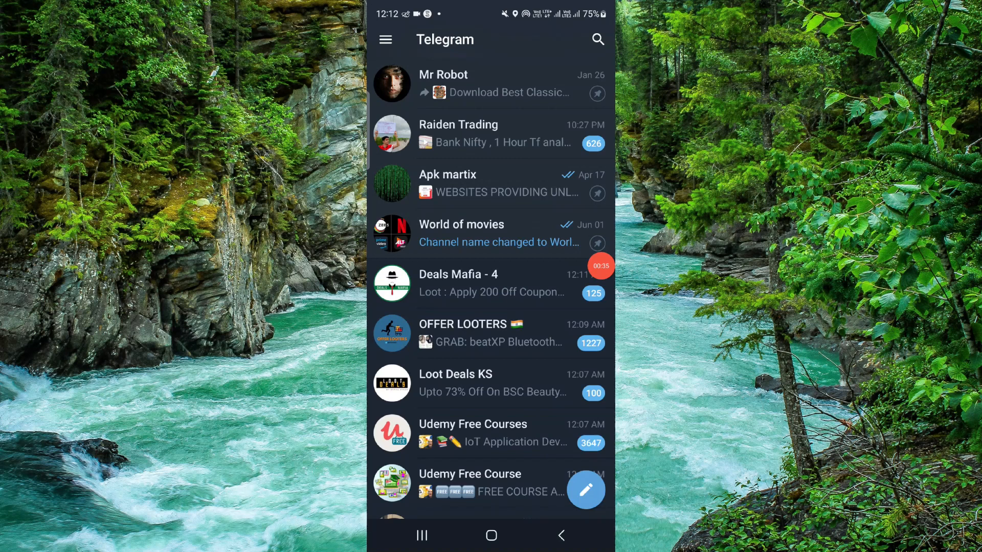
pyautogui.click(421, 536)
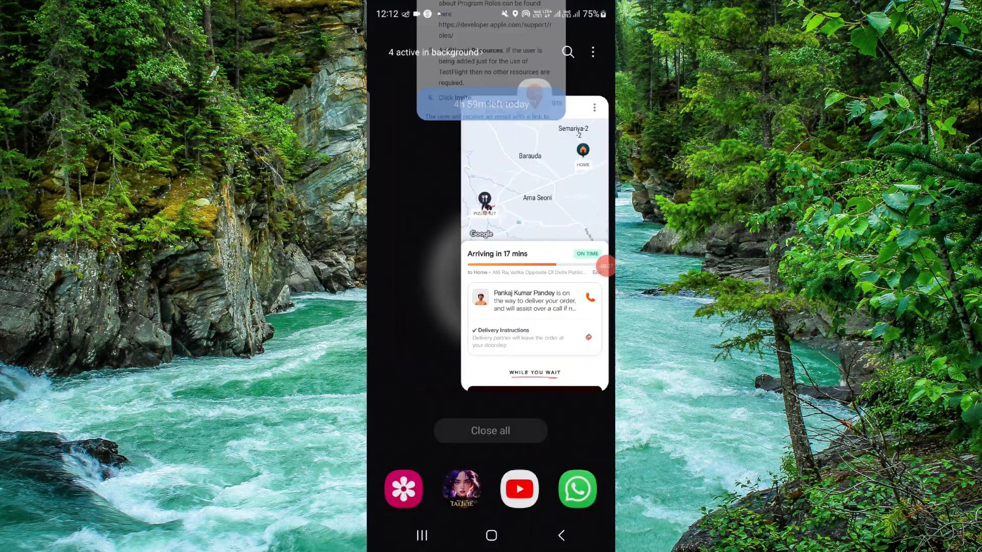
pyautogui.click(491, 536)
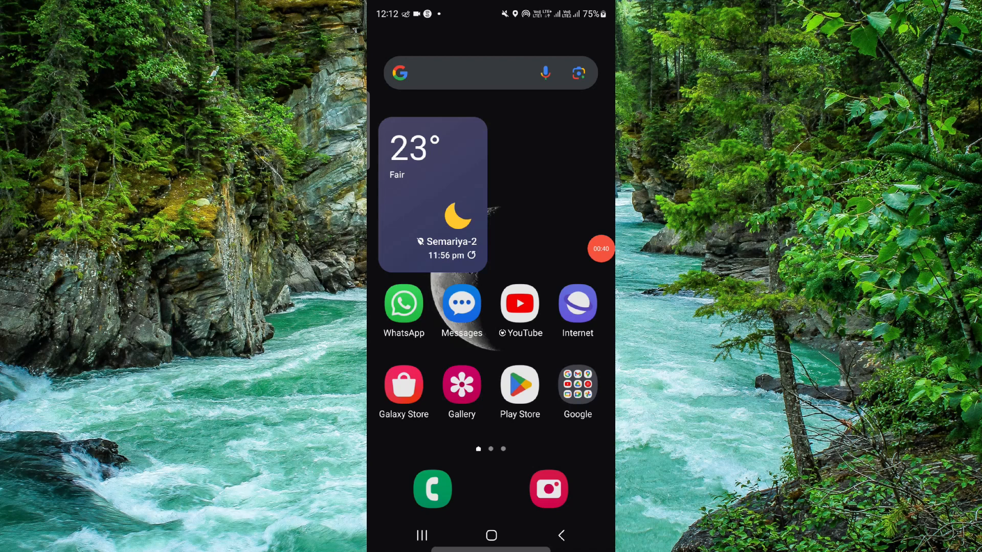